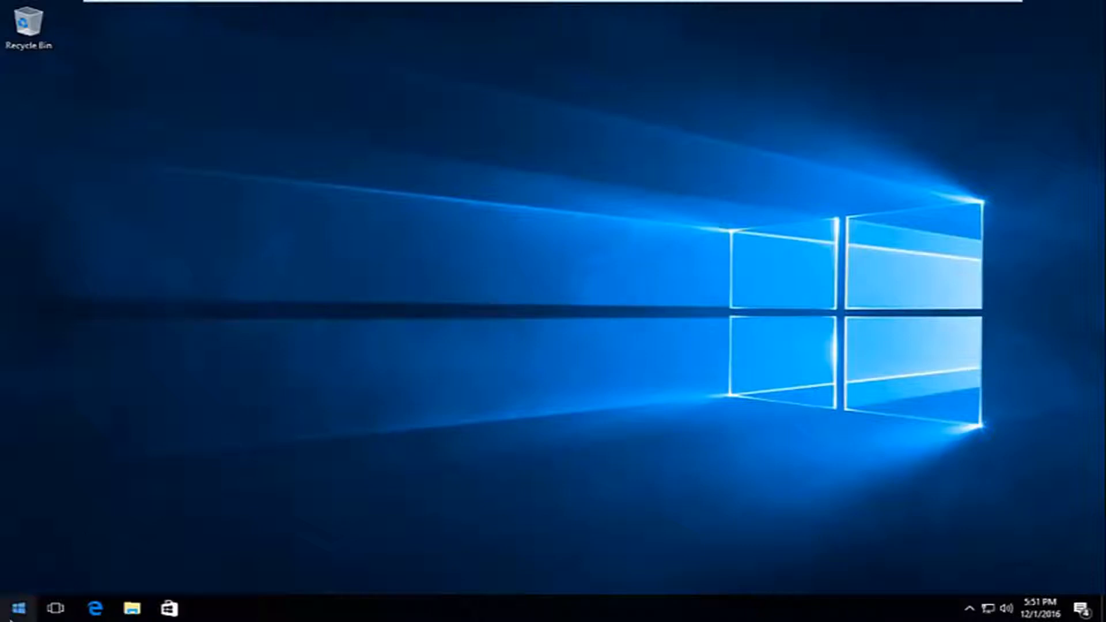
Search the Start menu for "dev" so Device Manager appears as the best match
{"action": "left_click", "coordinate": [14, 607]}
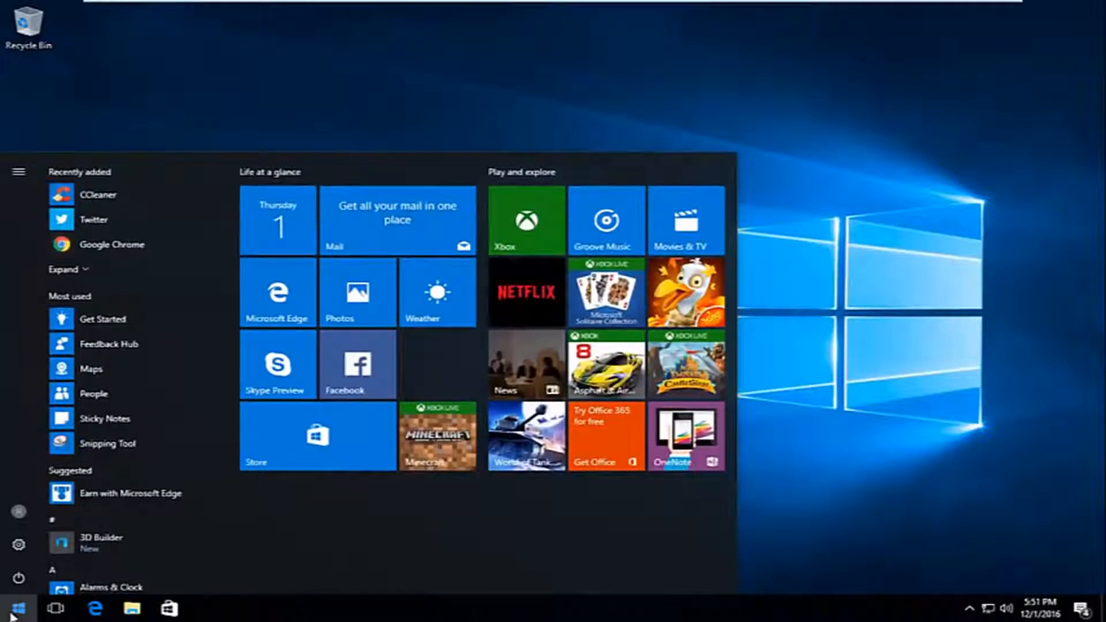
{"action": "type", "text": "device manager"}
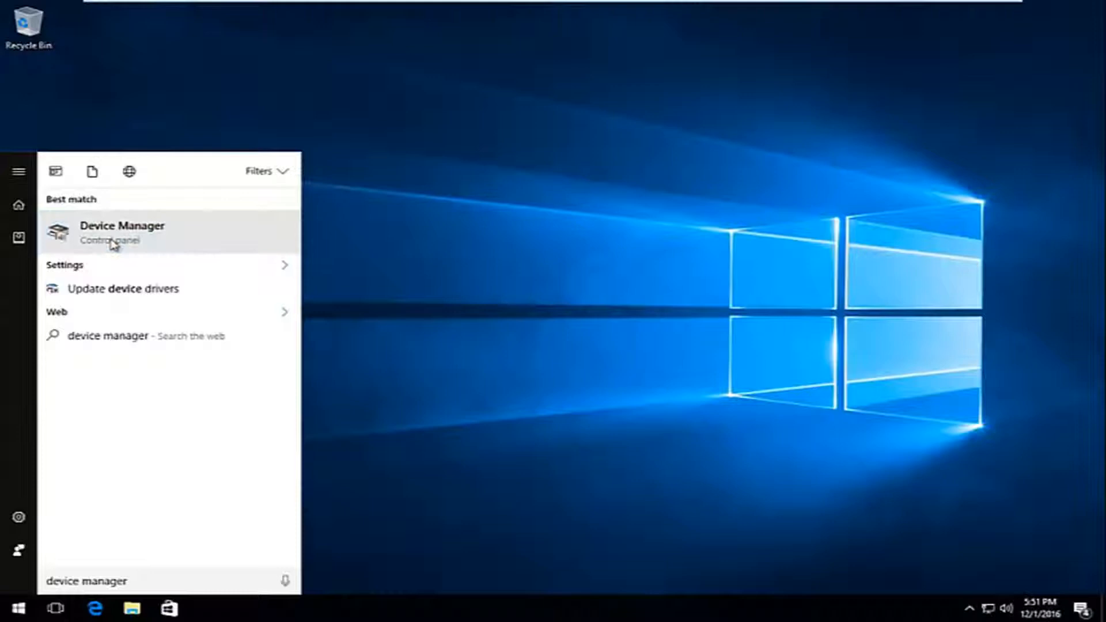
Launch Device Manager and view the VMware SVGA 3D adapter's Driver properties page
{"action": "left_click", "coordinate": [122, 233]}
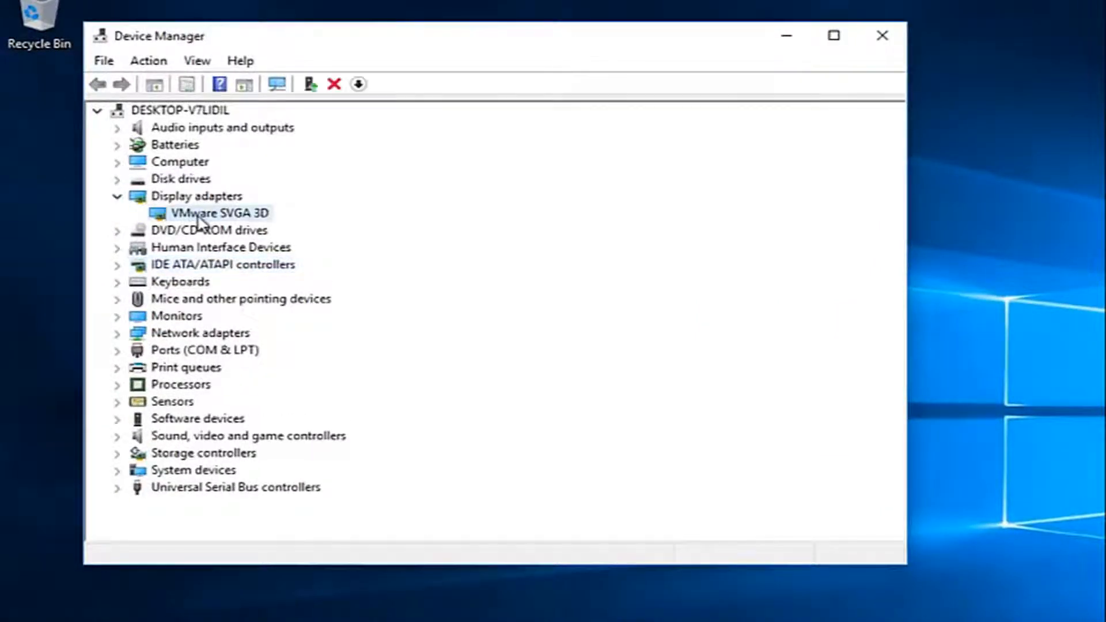
{"action": "left_click", "coordinate": [219, 214]}
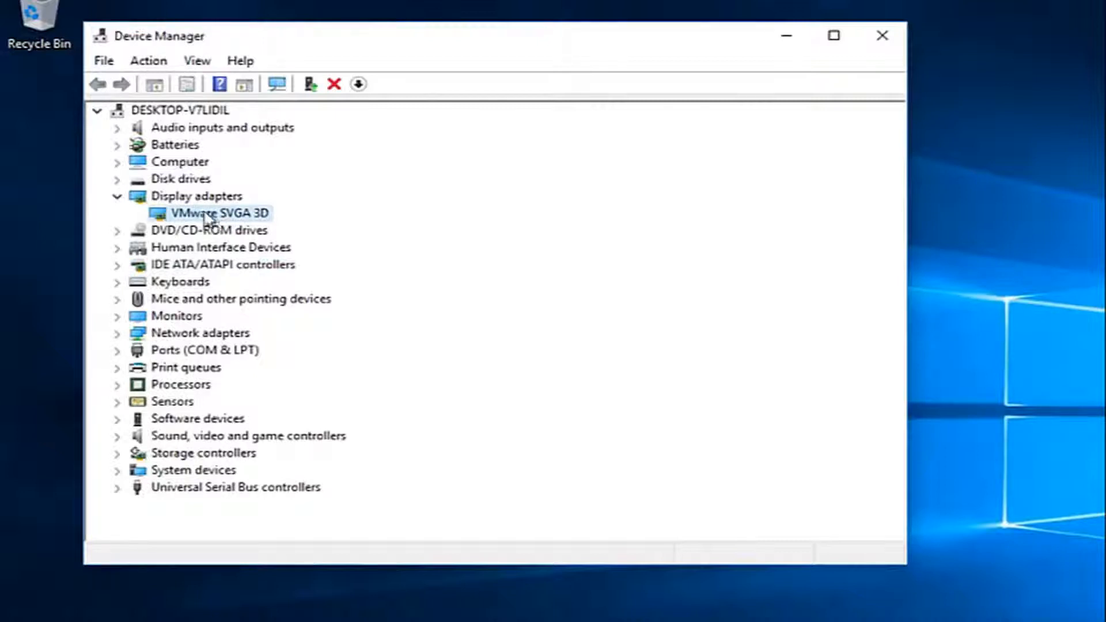
{"action": "right_click", "coordinate": [218, 213]}
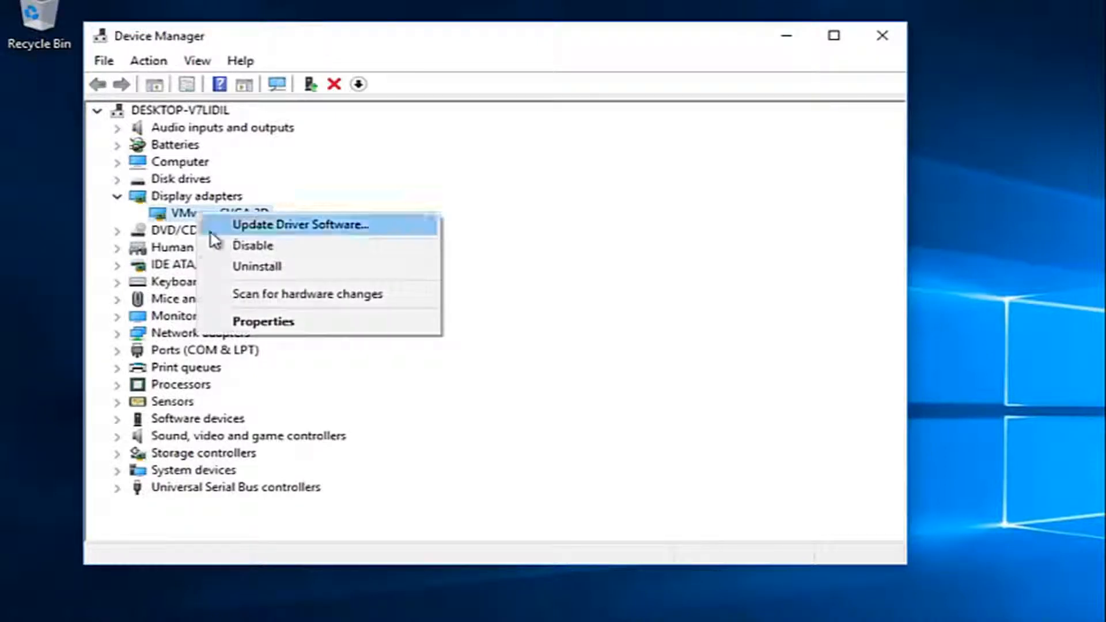
{"action": "mouse_move", "coordinate": [262, 321]}
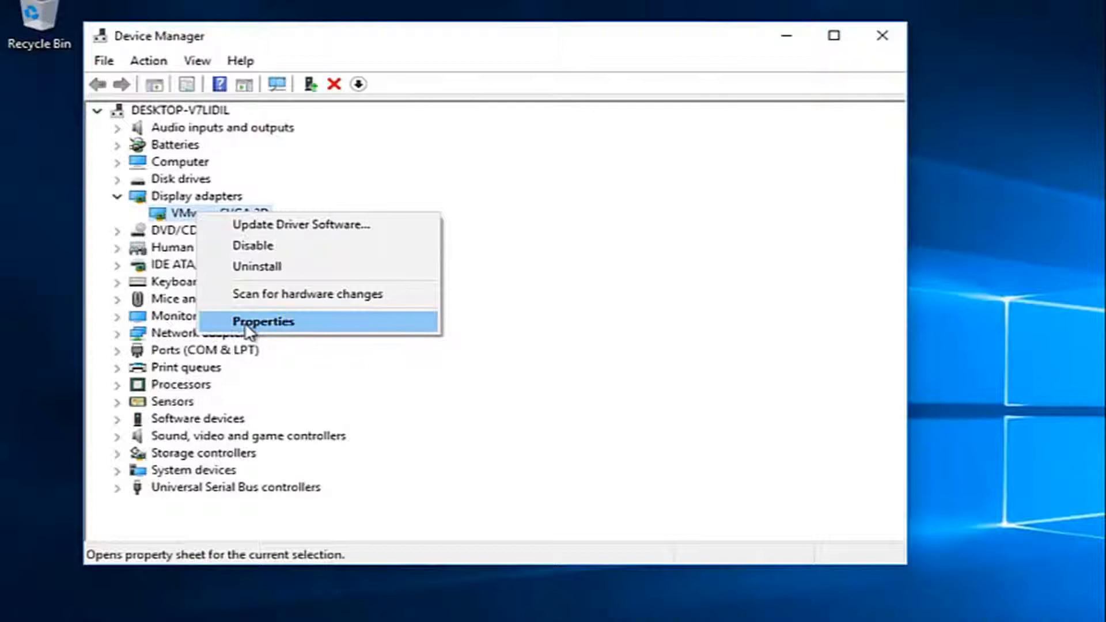
{"action": "left_click", "coordinate": [263, 321]}
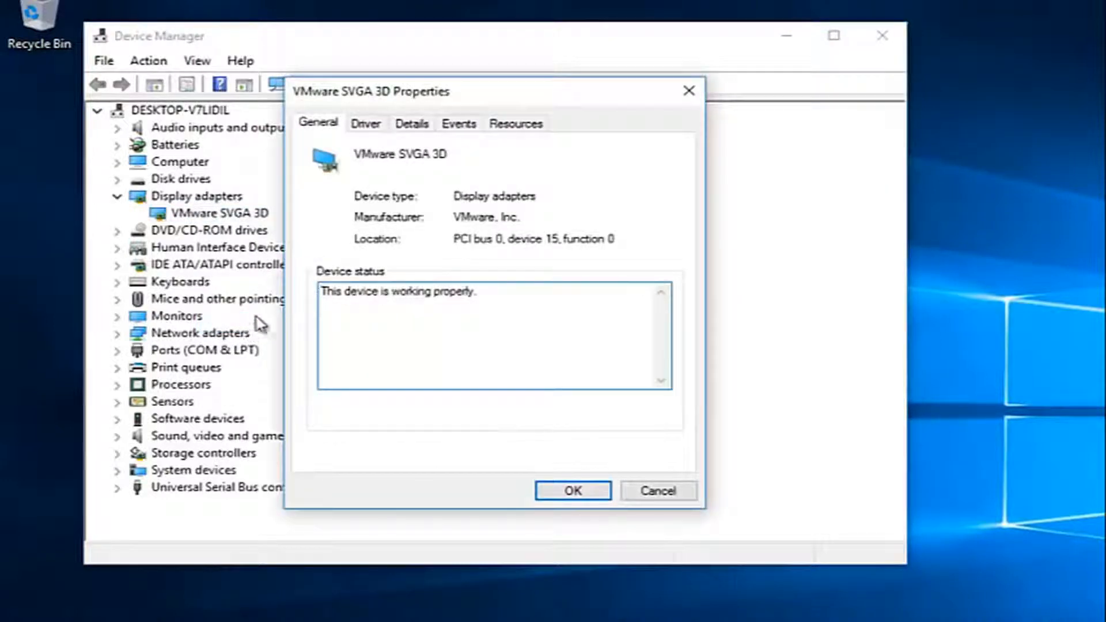
{"action": "left_click", "coordinate": [366, 123]}
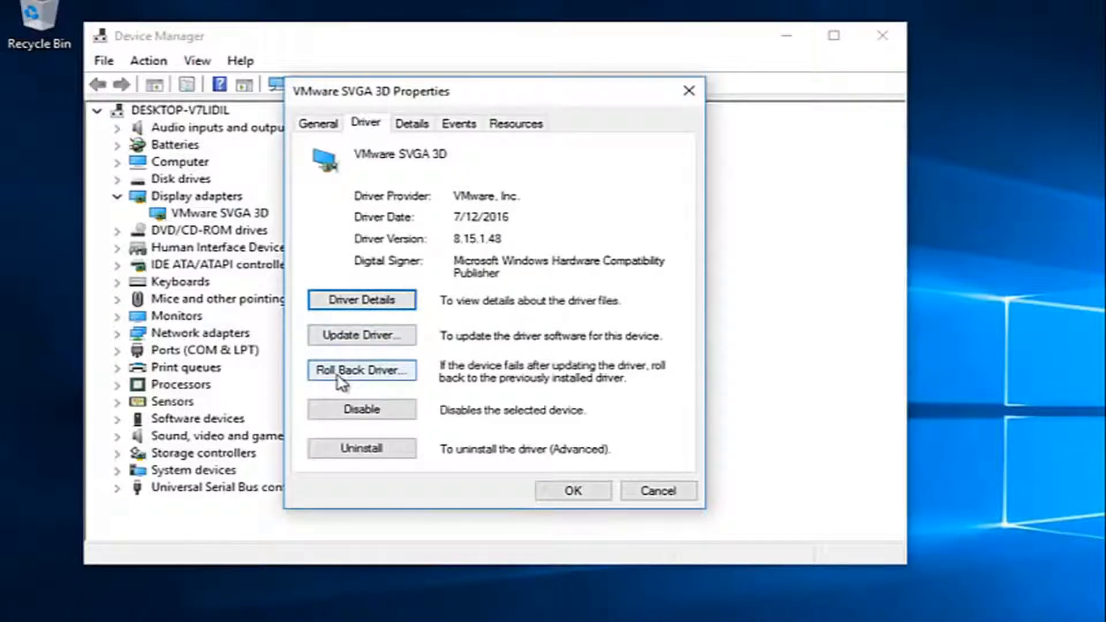
Roll back the driver, citing 'Previous version of the driver seemed more reliable', and confirm
{"action": "left_click", "coordinate": [360, 370]}
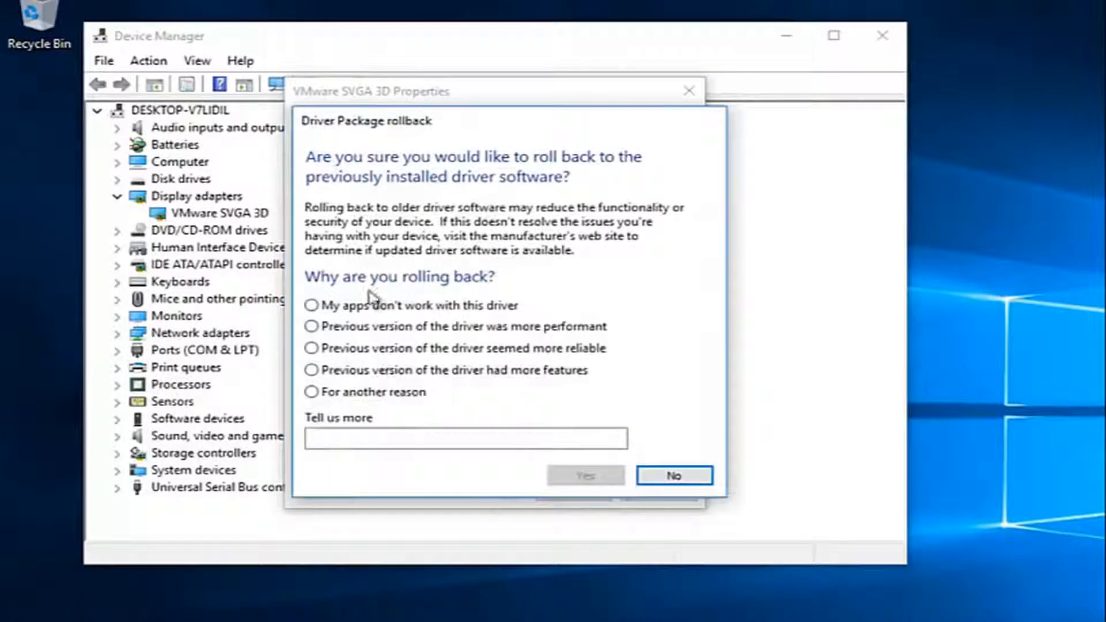
{"action": "mouse_move", "coordinate": [338, 326]}
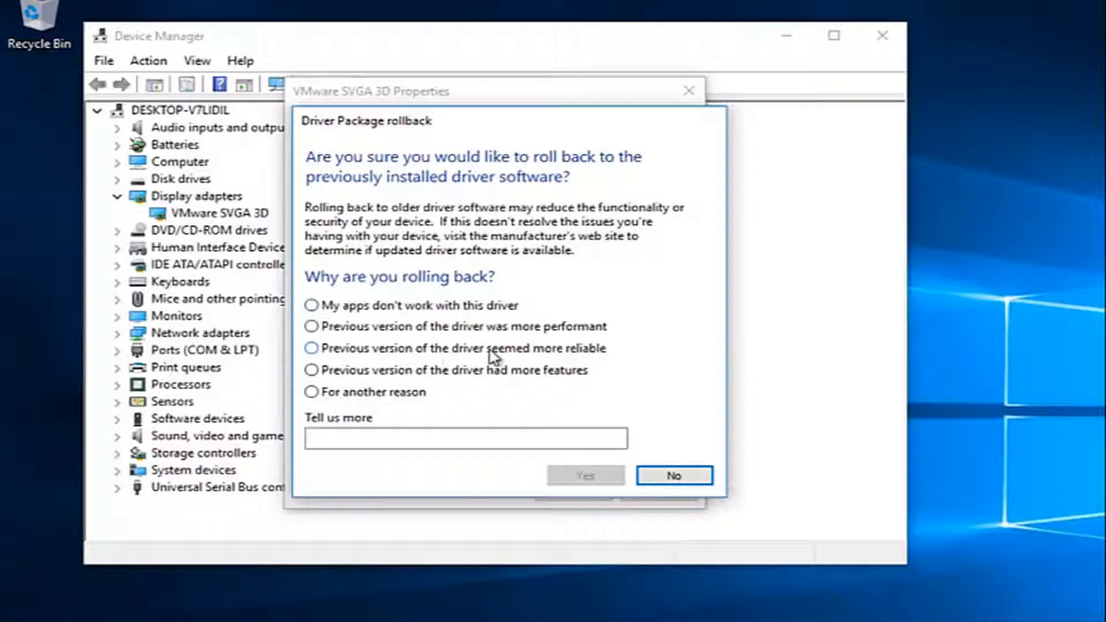
{"action": "left_click", "coordinate": [311, 348]}
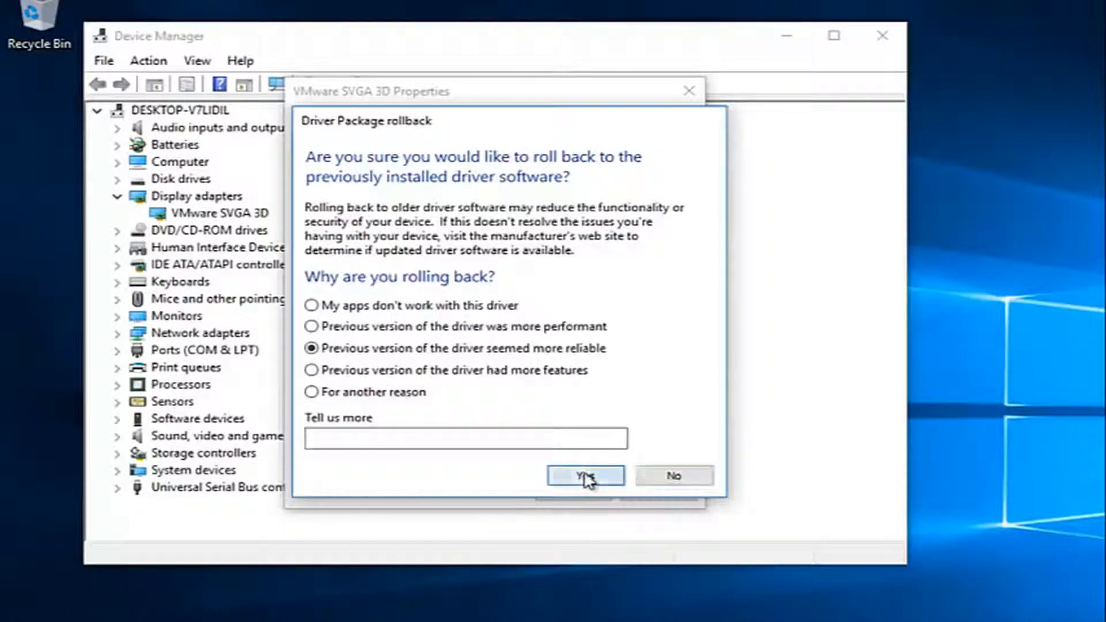
{"action": "left_click", "coordinate": [585, 475]}
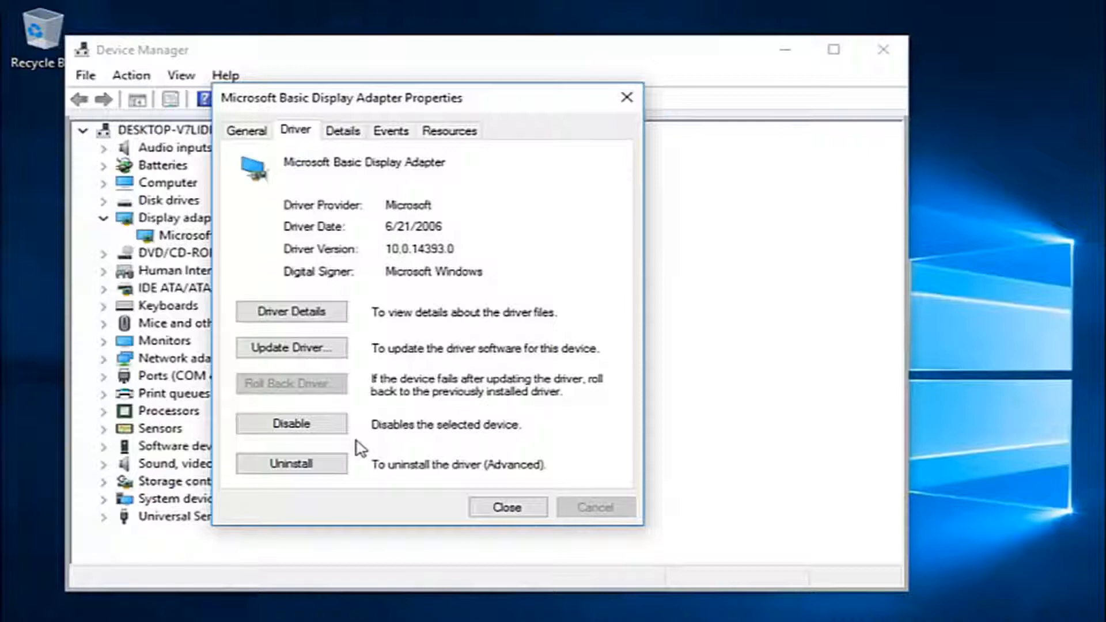
{"action": "mouse_move", "coordinate": [356, 448]}
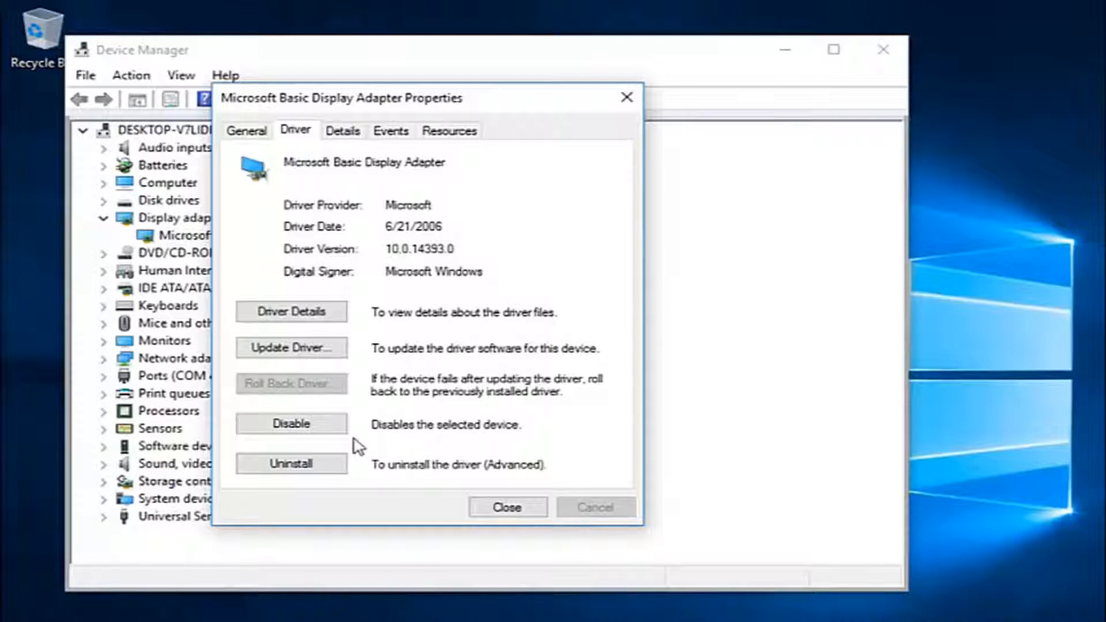